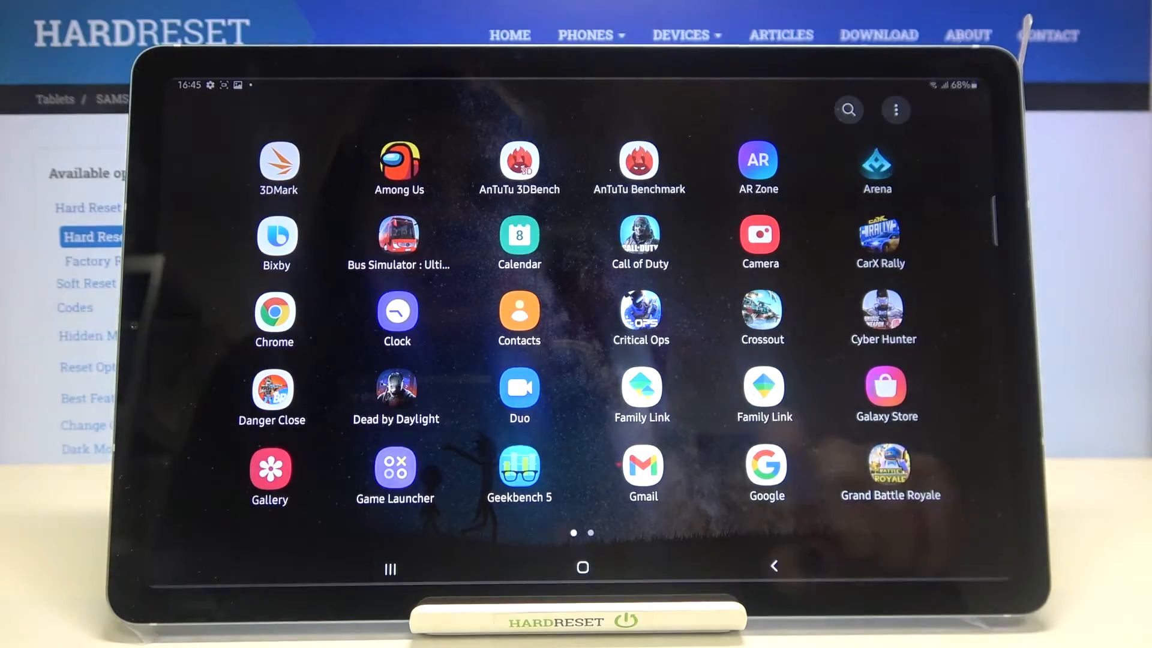
Launch Chrome on the 'bambi wallpaper' image results and open its main menu
click(274, 312)
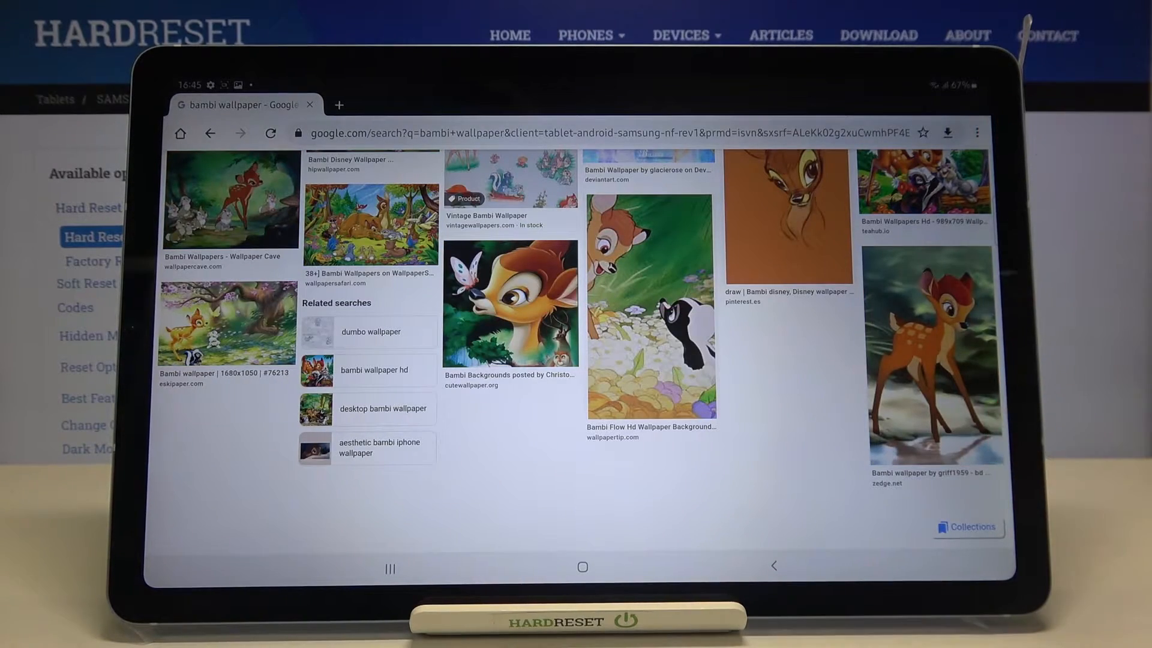
click(978, 134)
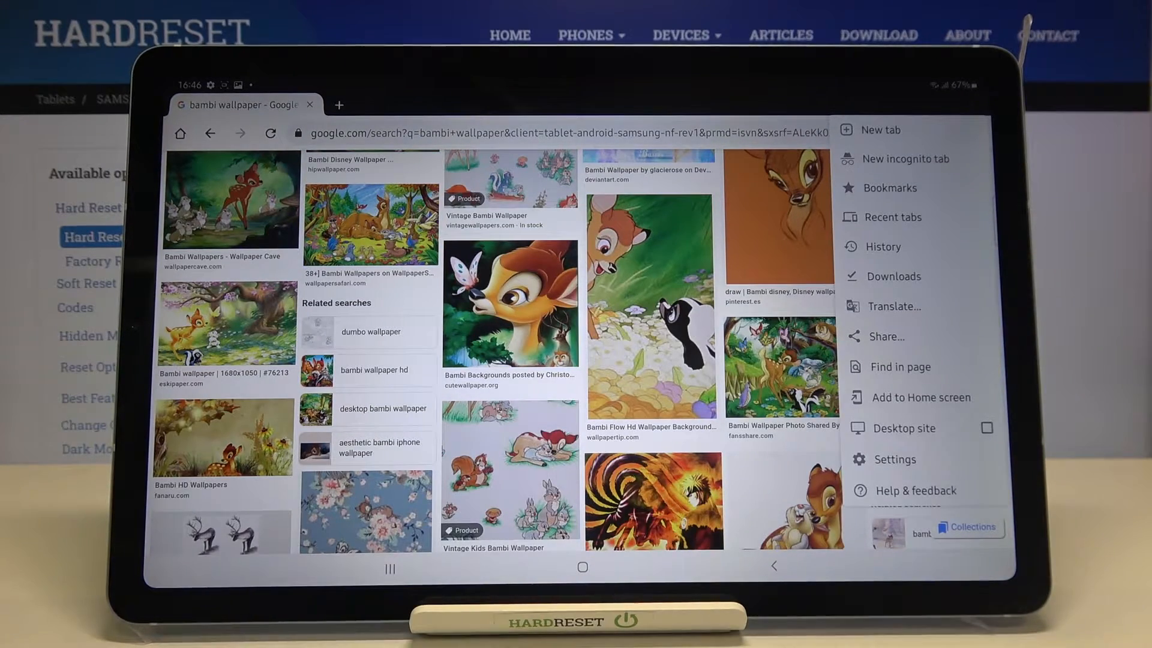
Open Chrome's History page and scroll through today's and yesterday's entries
click(883, 246)
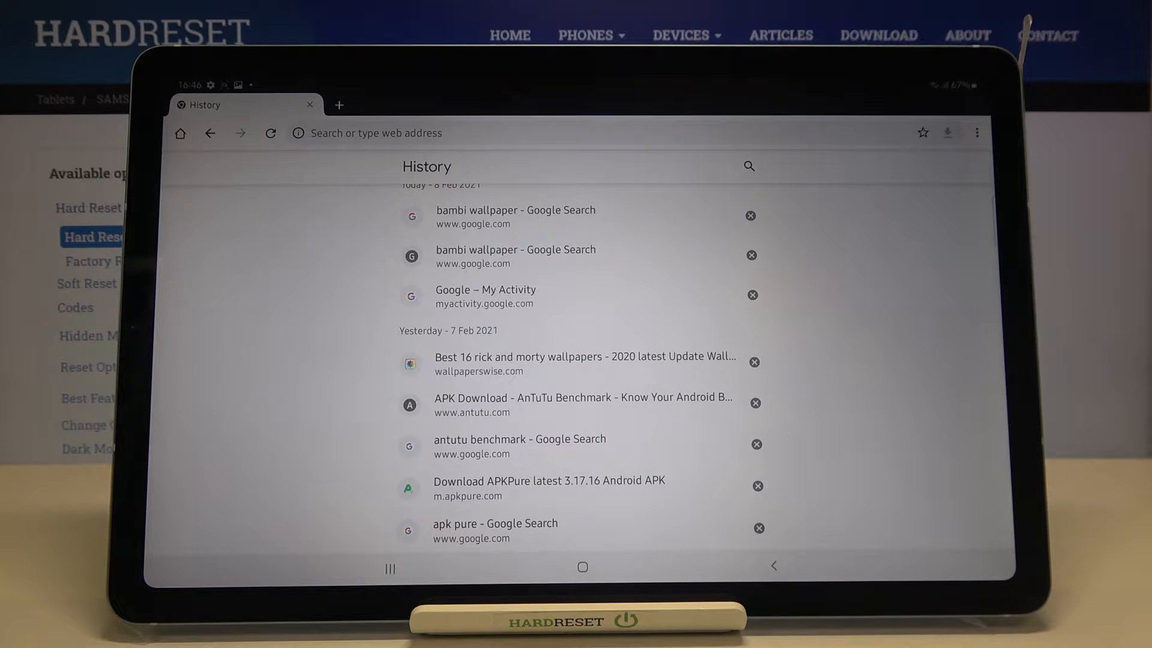
mouse_move(809, 397)
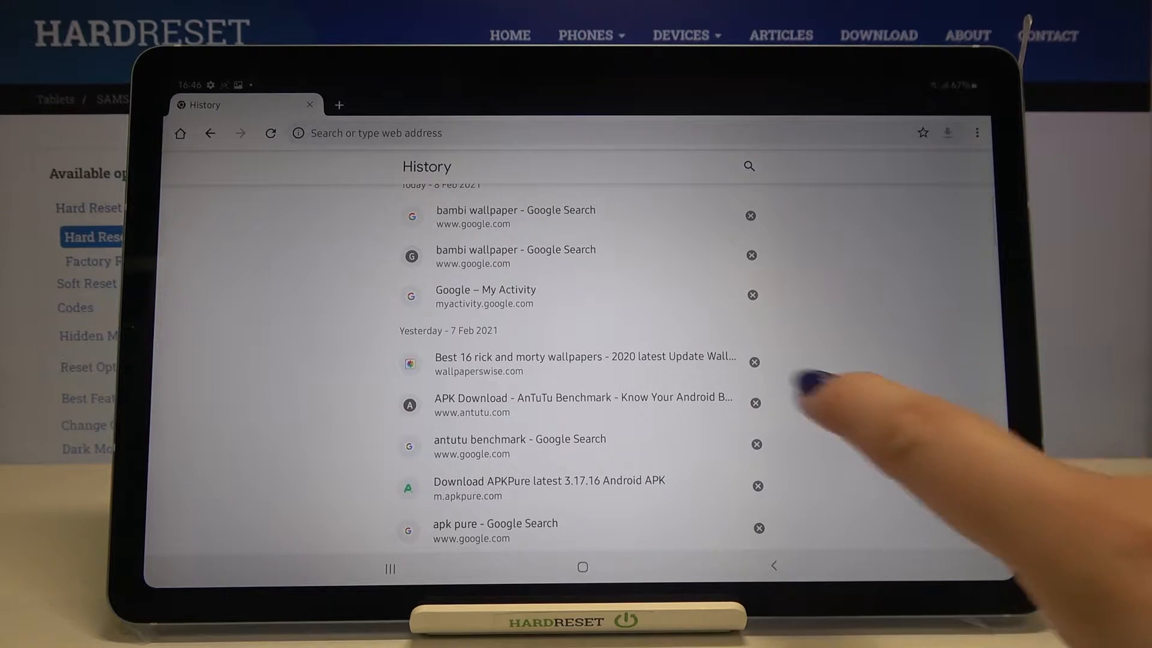
scroll(down, 3)
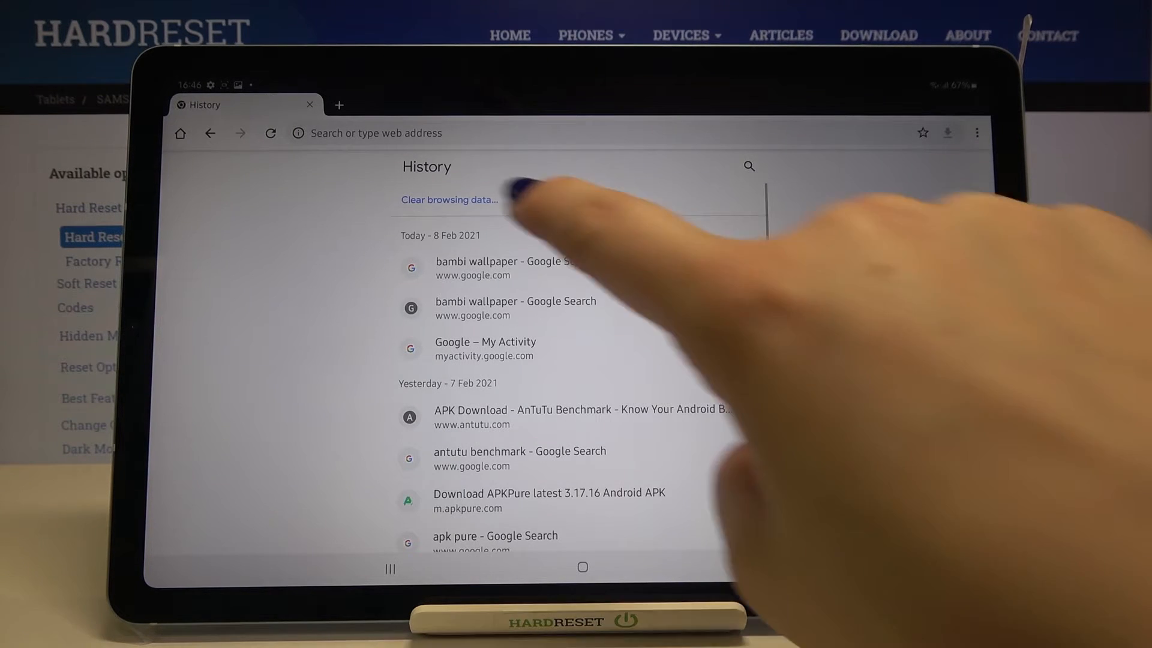
Open 'Clear browsing data' from History and show its Advanced options
click(449, 199)
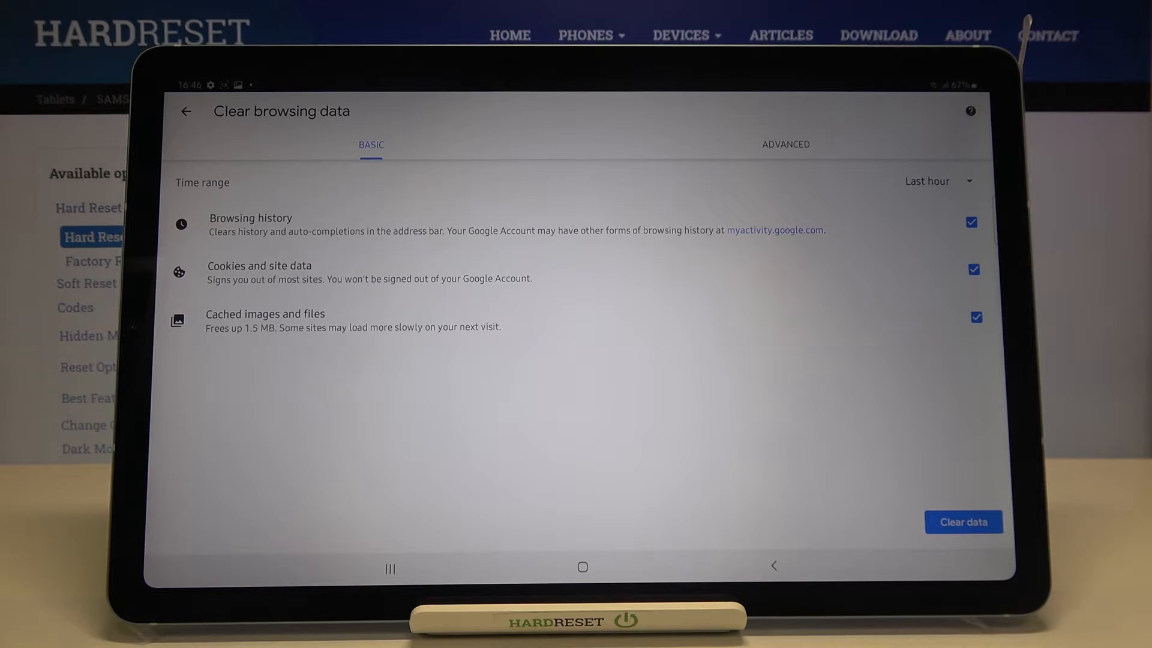
click(785, 145)
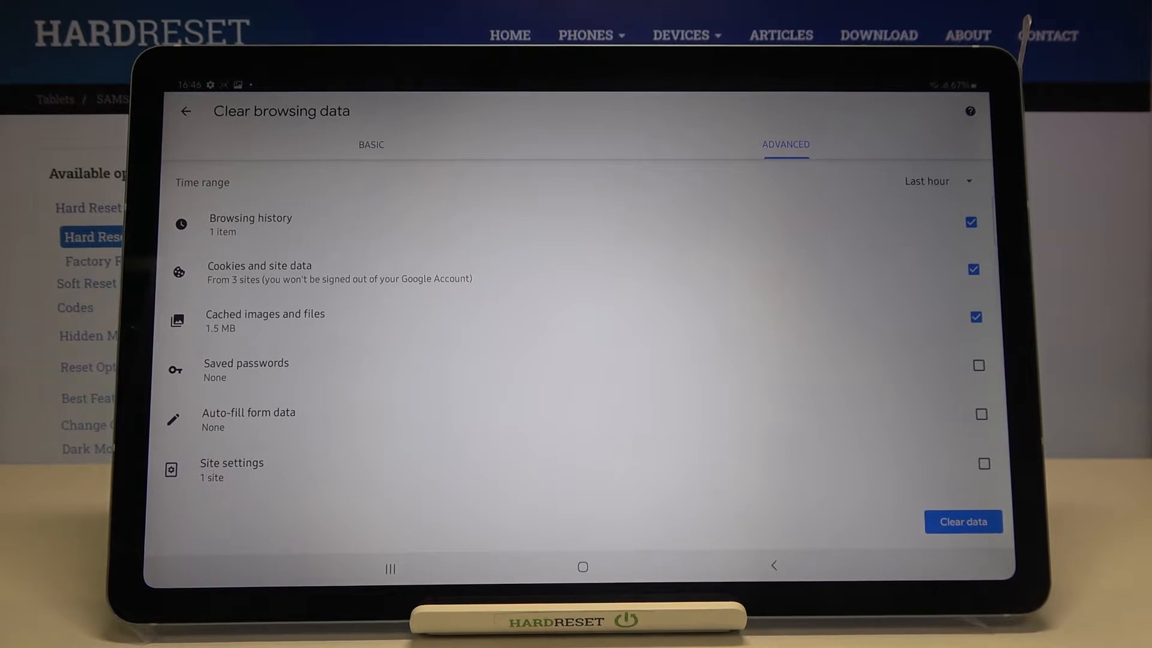
Set the time range to Last 4 weeks and include saved passwords and auto-fill form data
click(936, 181)
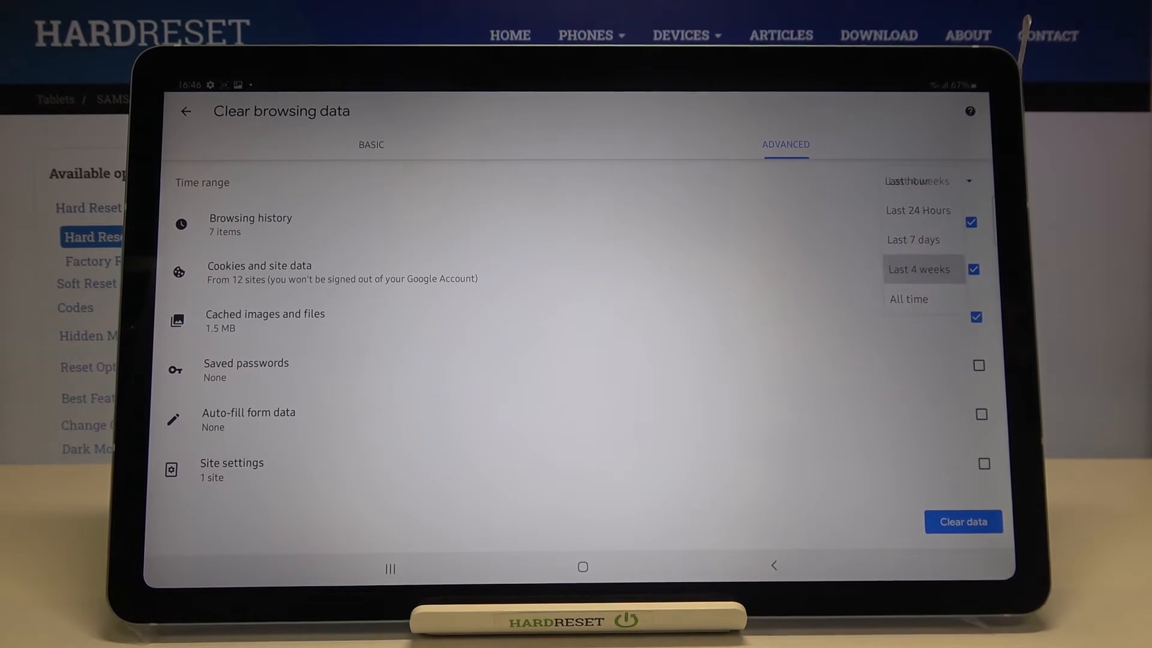
click(922, 269)
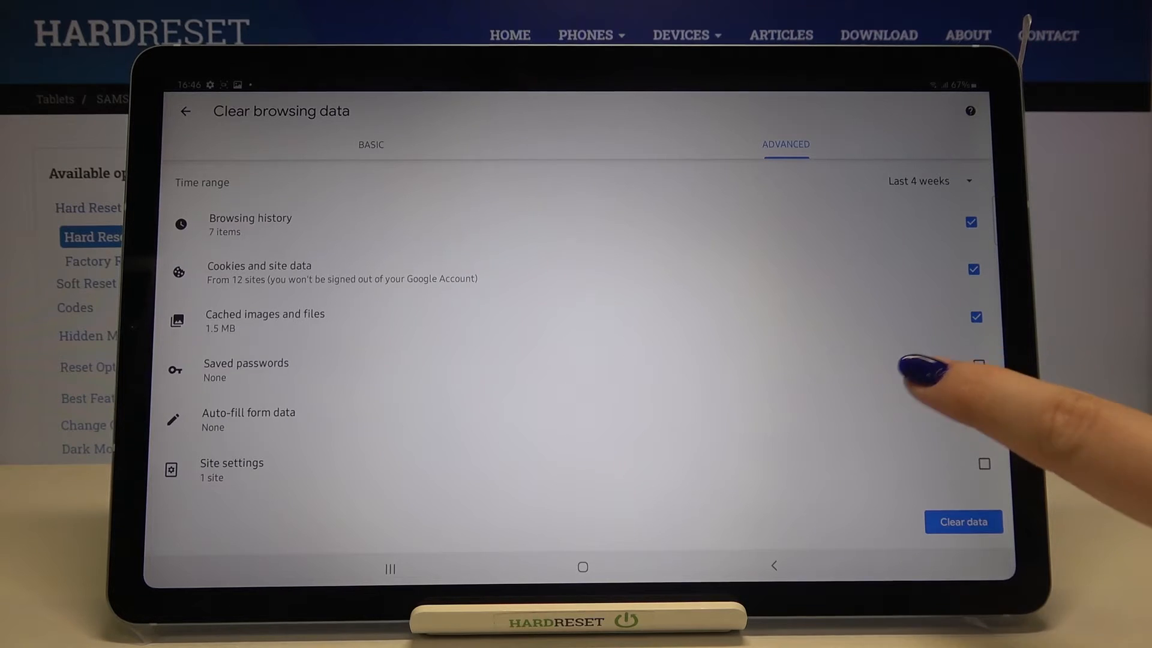
click(978, 365)
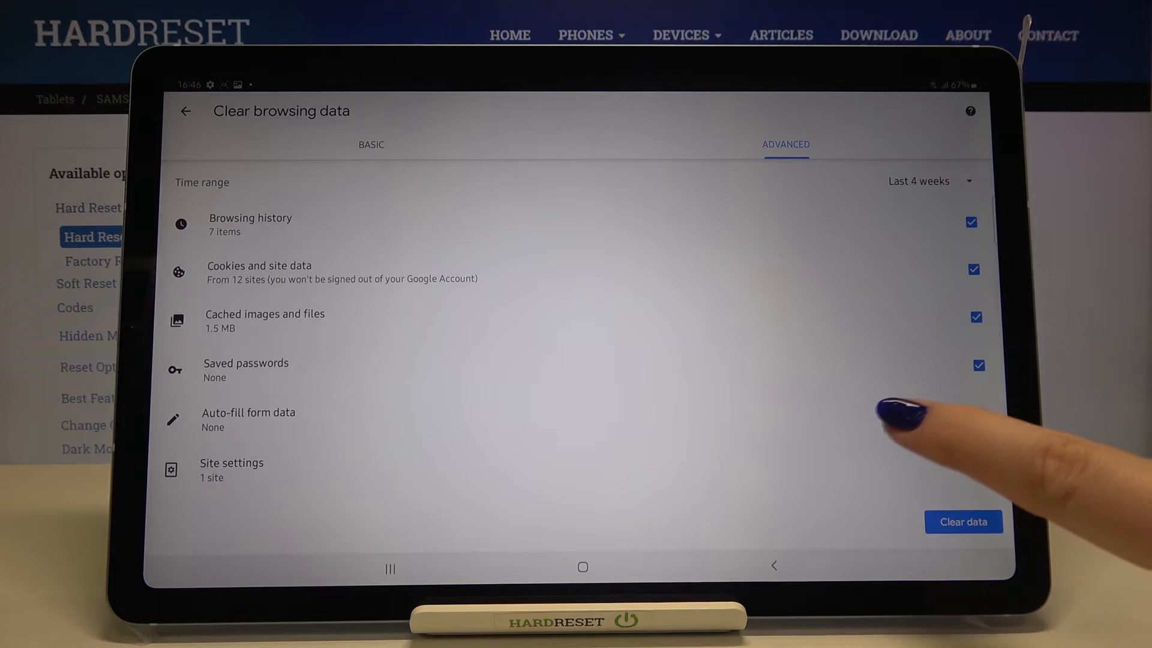
click(983, 415)
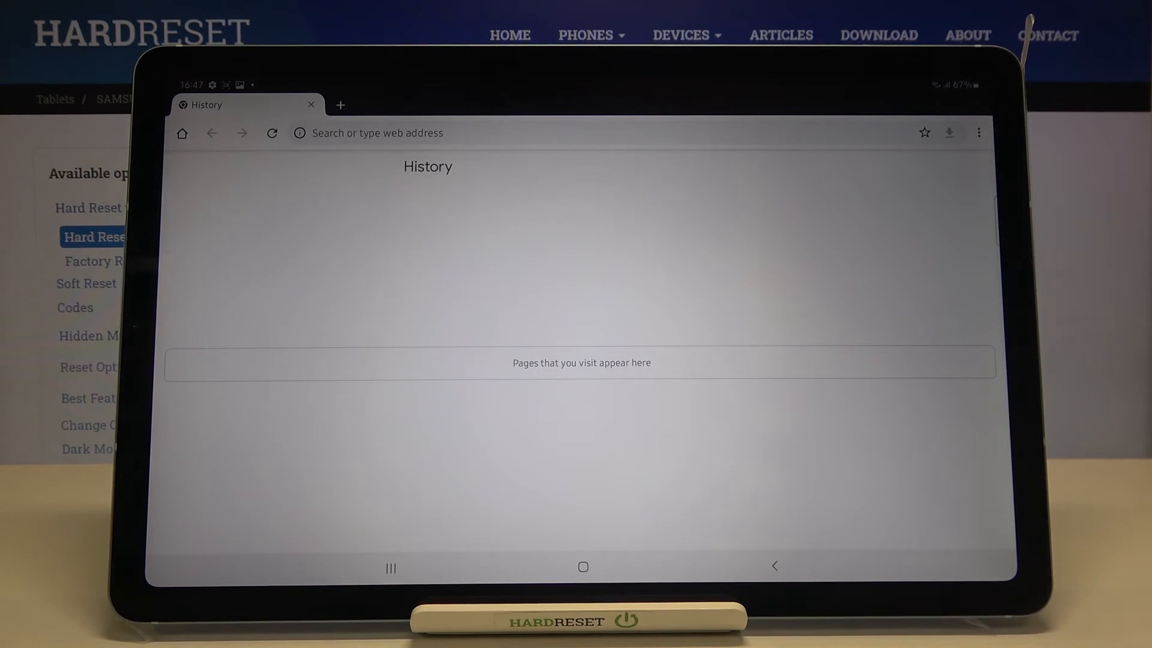
Leave Chrome's emptied history for the tablet's home screen
click(583, 566)
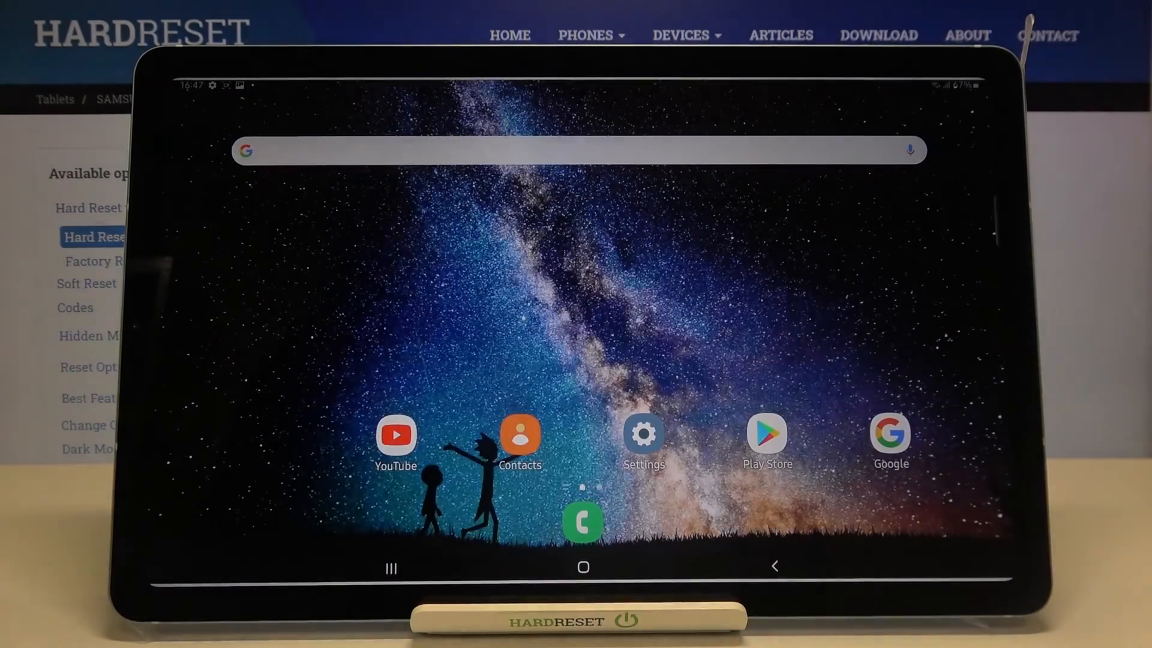